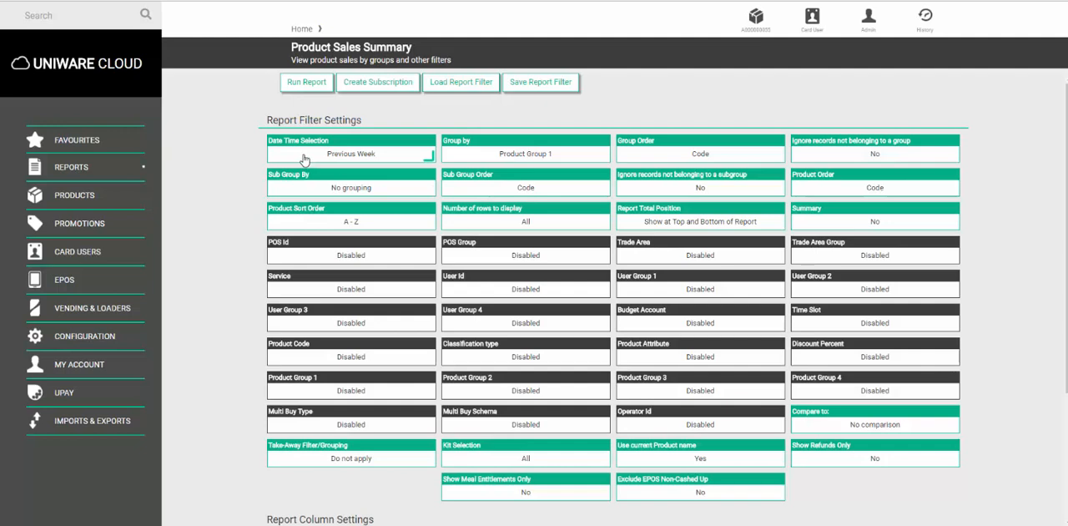
mouse_move(335, 158)
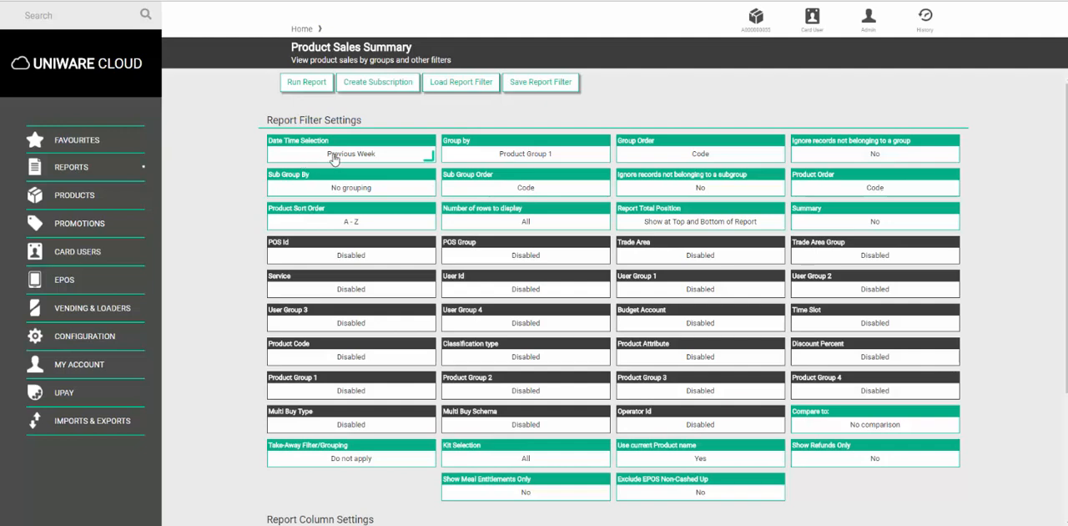
mouse_move(367, 106)
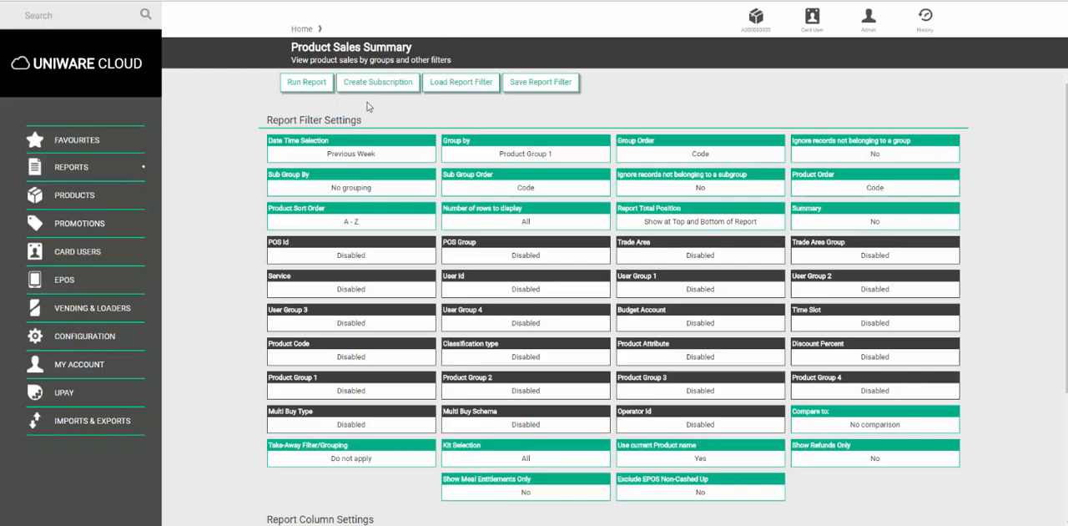
Step: Create a subscription with a Repeated Weekly schedule running on Monday
left_click(377, 82)
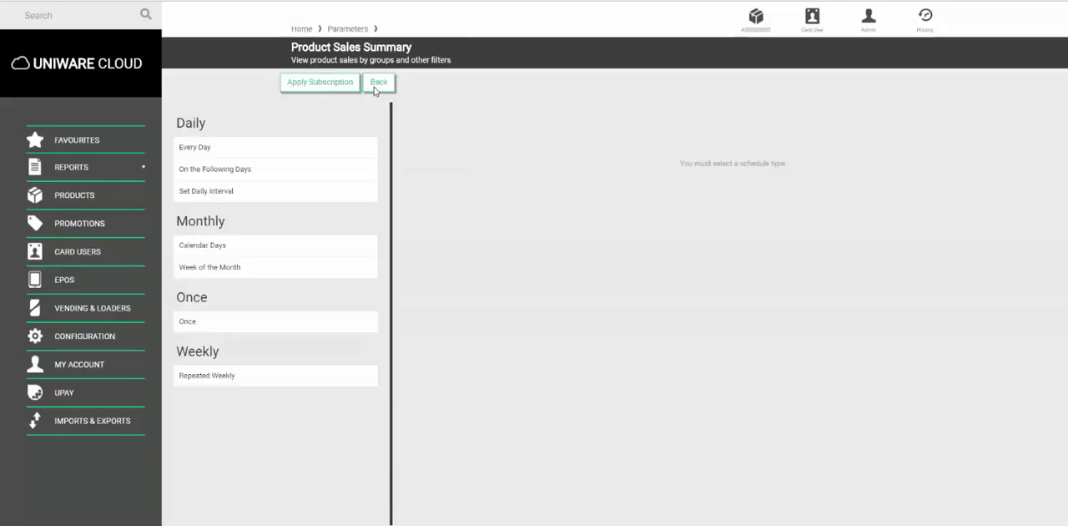
mouse_move(261, 381)
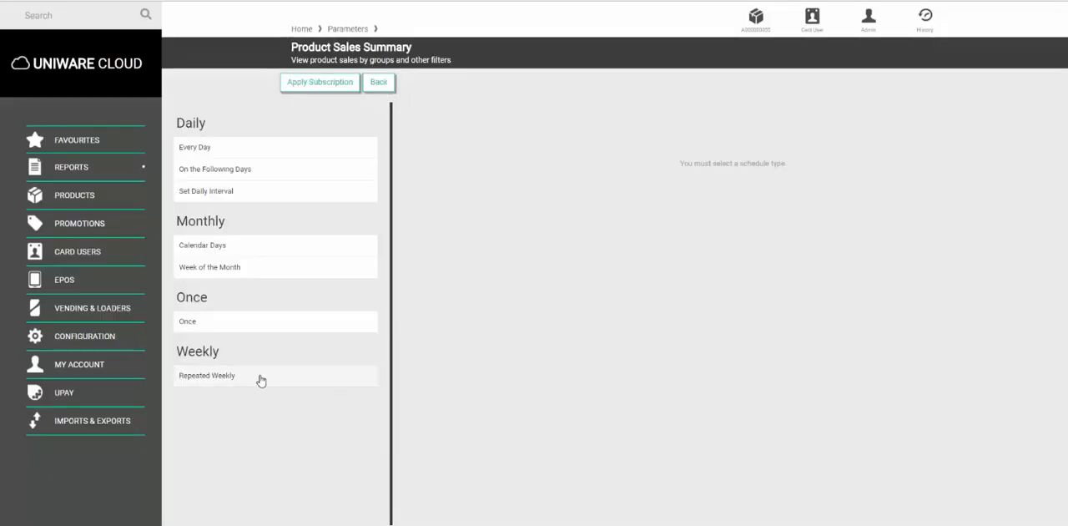
left_click(206, 374)
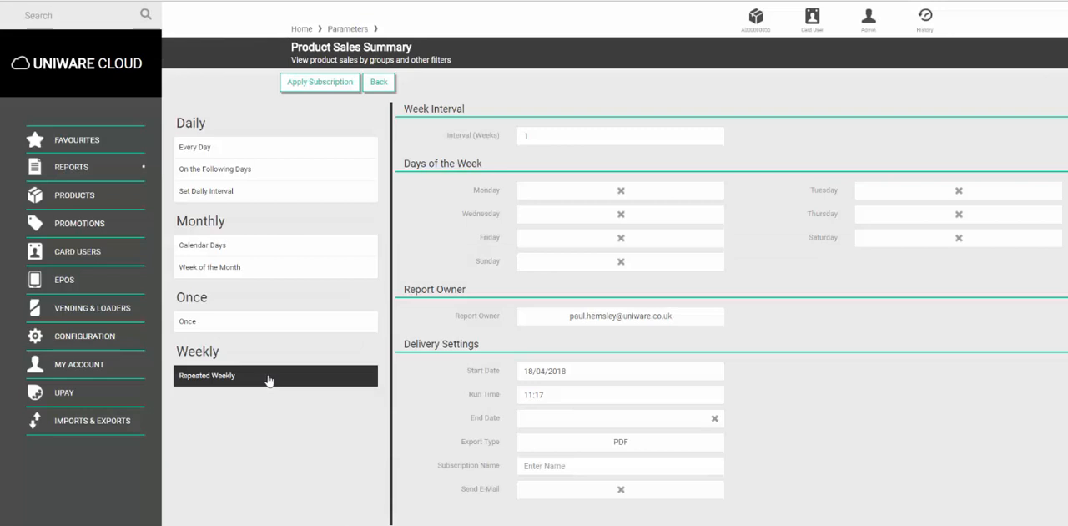
mouse_move(634, 199)
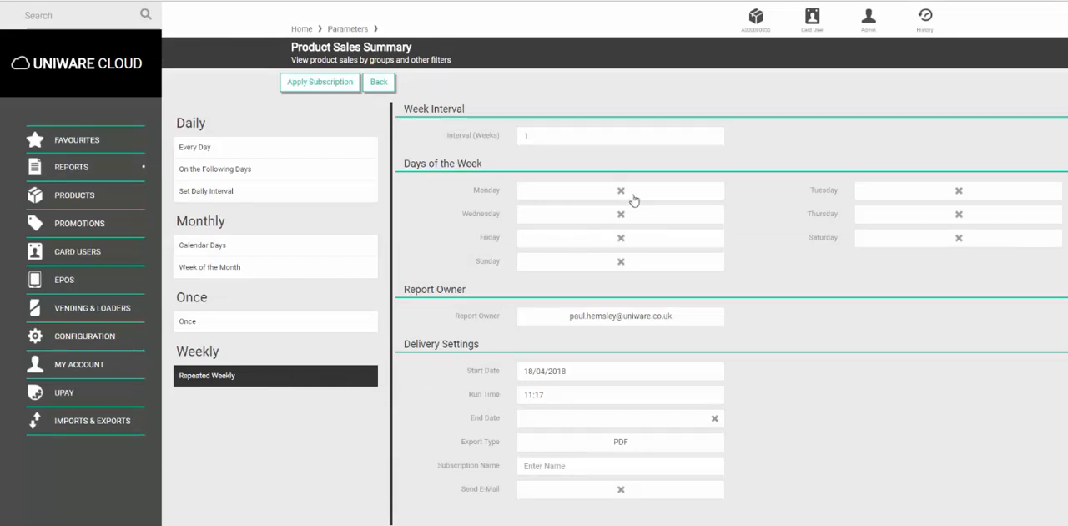
left_click(621, 190)
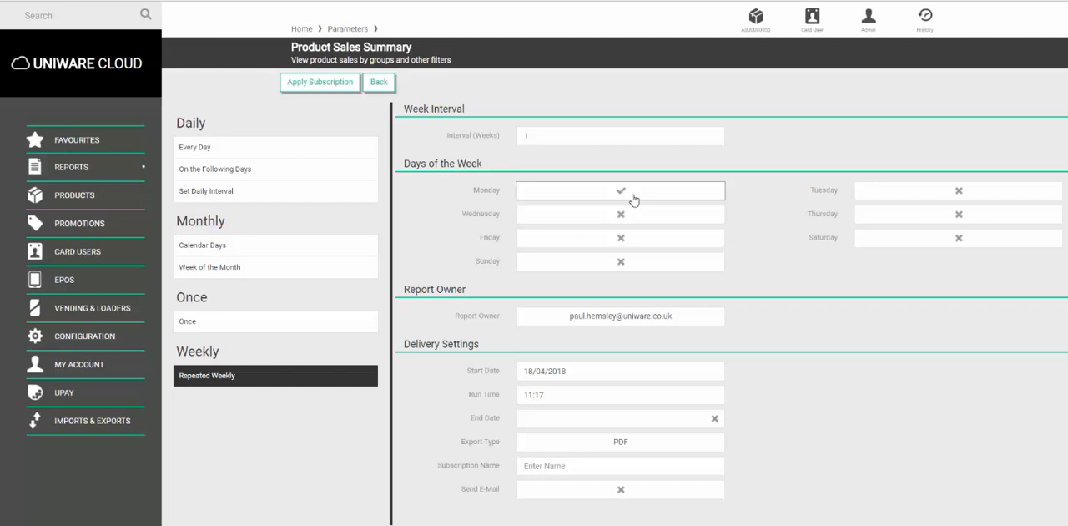
mouse_move(555, 399)
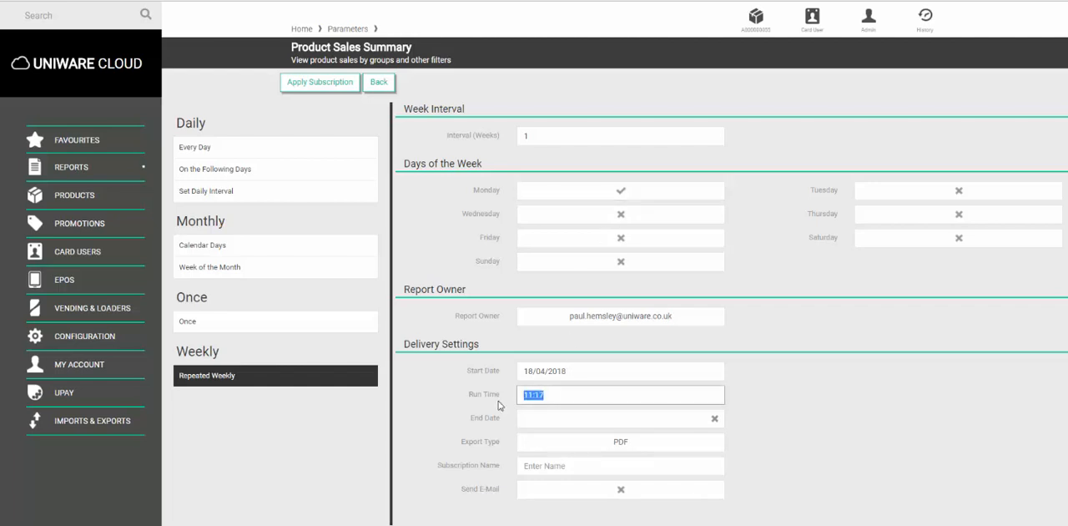
Step: Set the run time to 09:00 and keep PDF as the export type
type("D9")
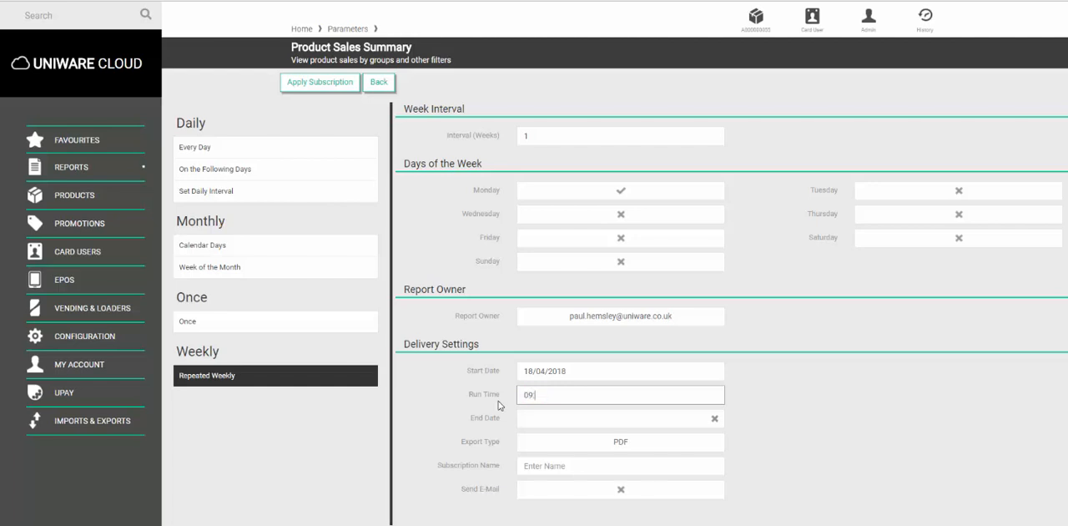
type(":00")
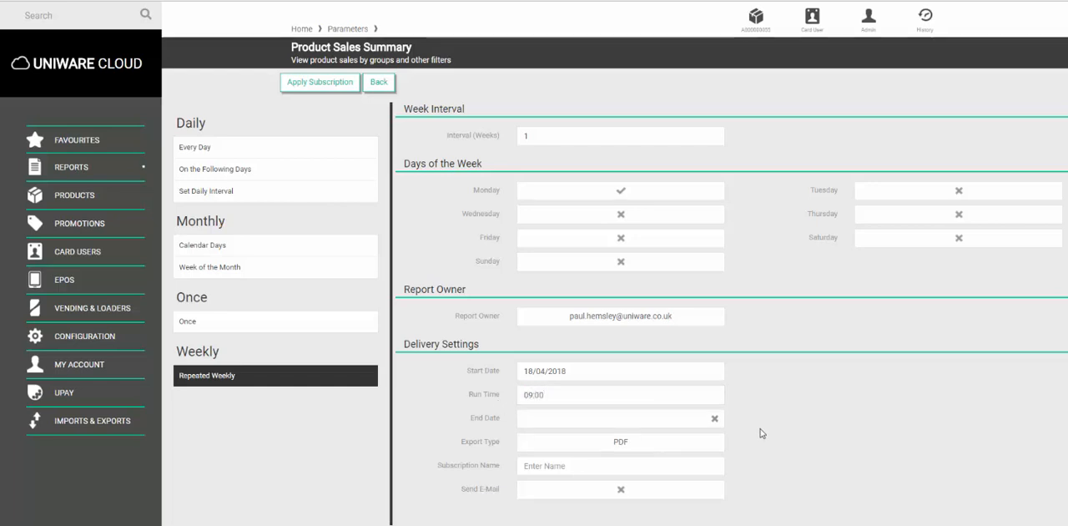
left_click(620, 417)
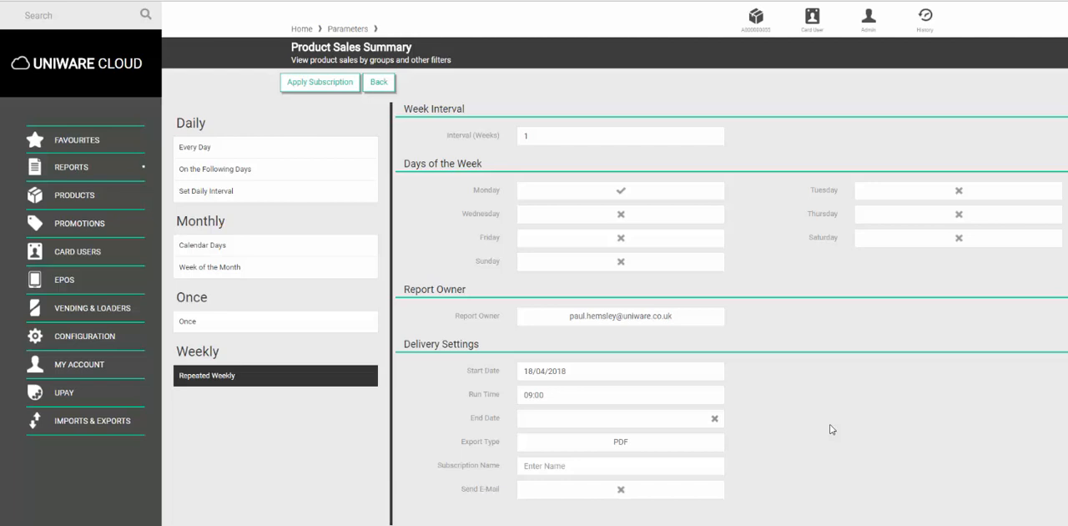
mouse_move(736, 459)
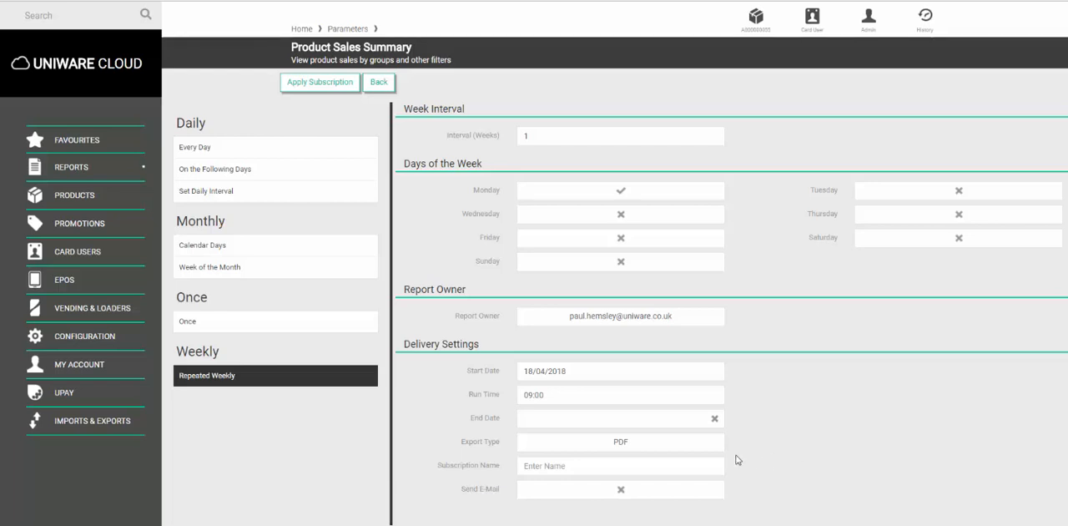
mouse_move(638, 445)
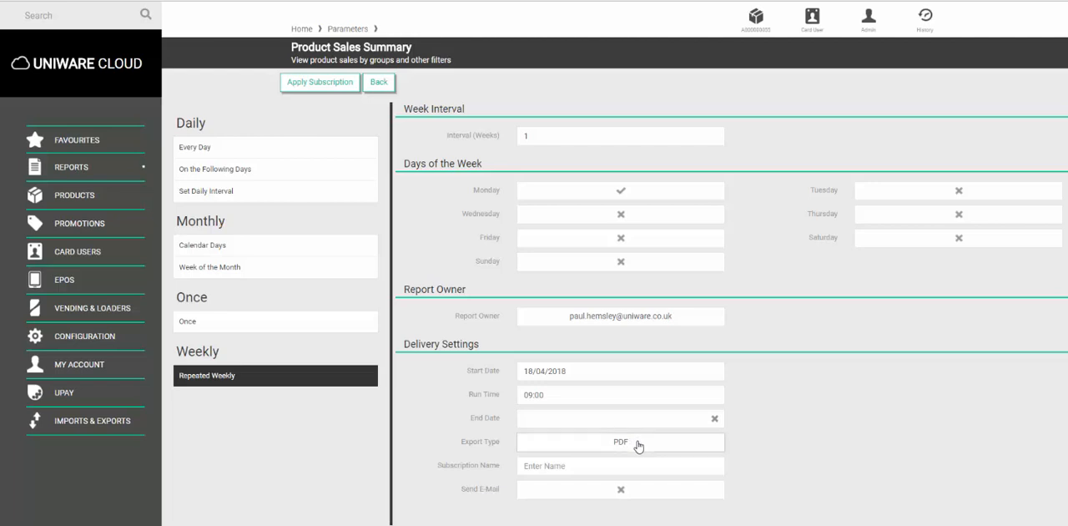
left_click(620, 442)
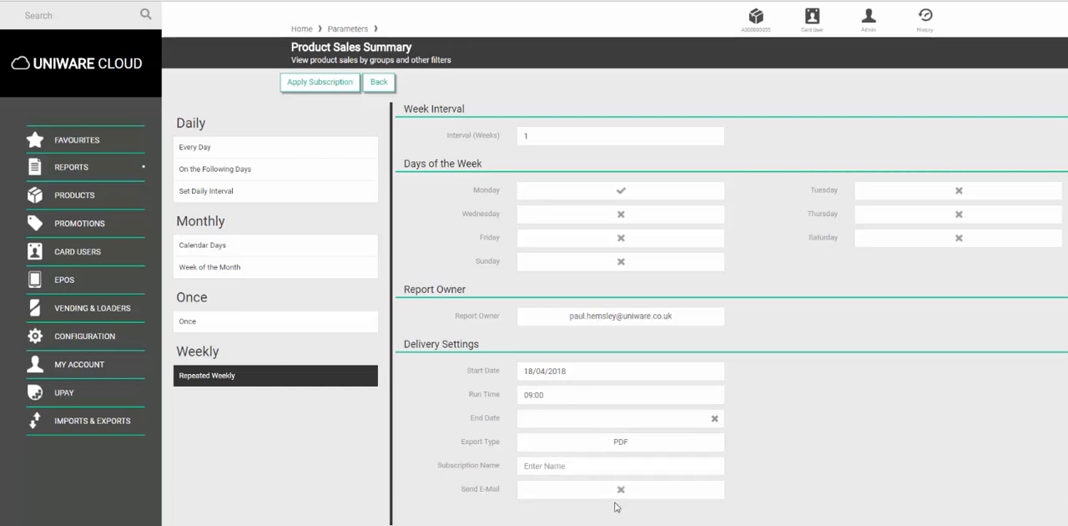
Step: Name the subscription 'Weekly Sales', enable Send E-Mail, and review the address list
left_click(620, 466)
type("Weekl")
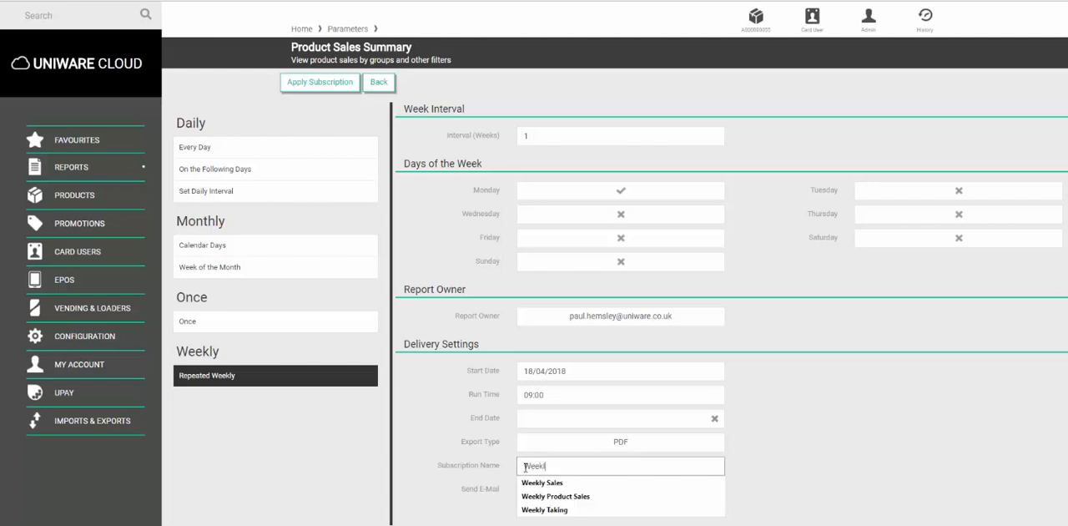
left_click(543, 482)
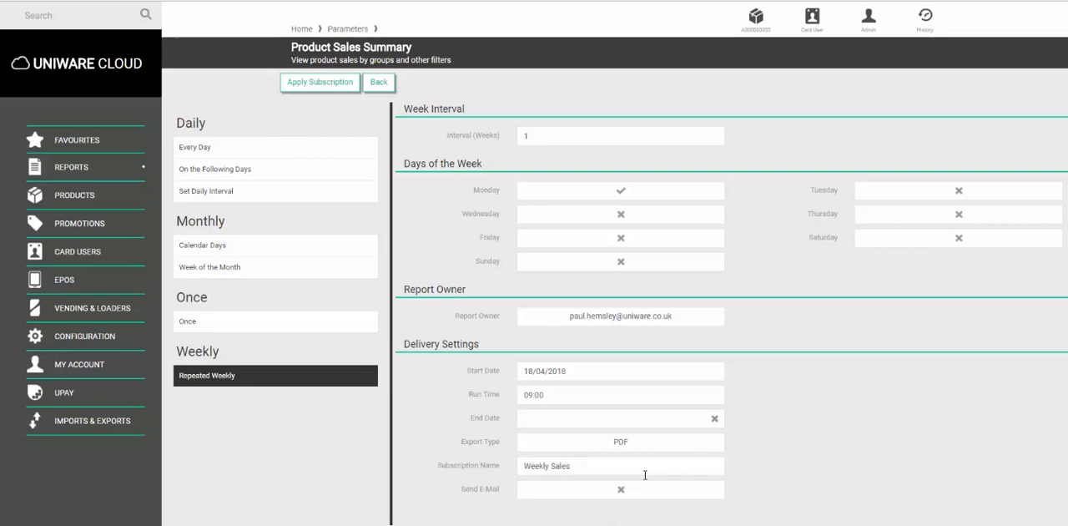
mouse_move(619, 492)
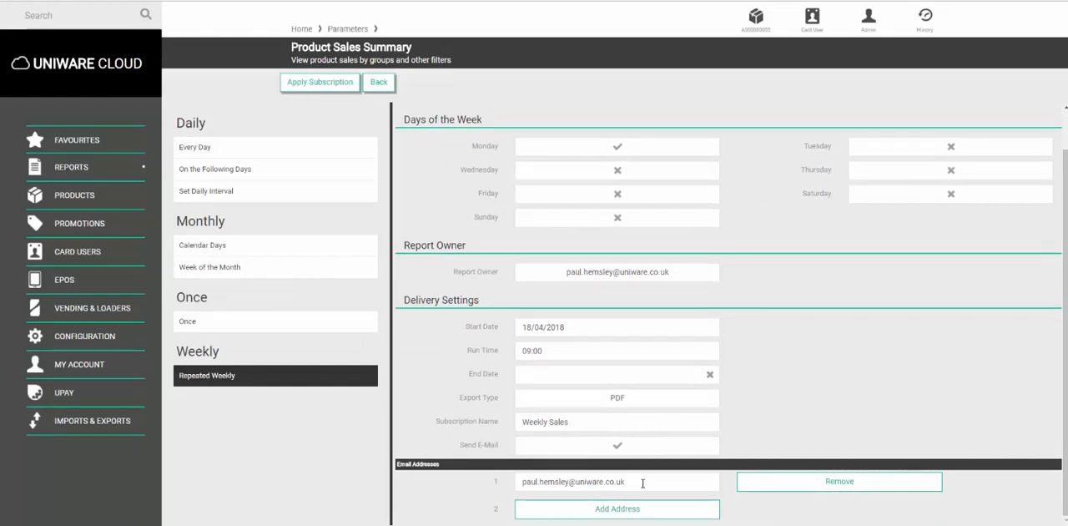
scroll("up", 3)
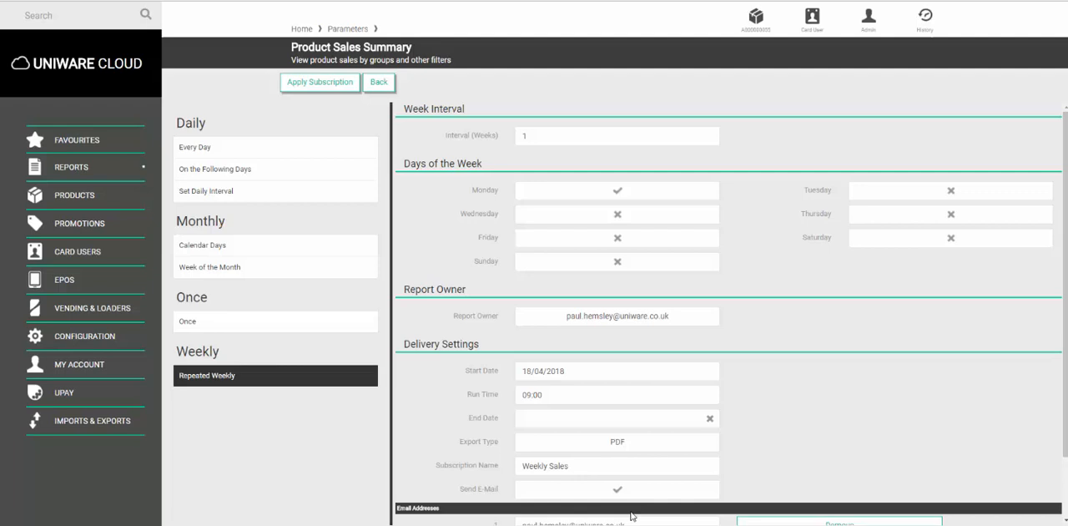
scroll("down", 3)
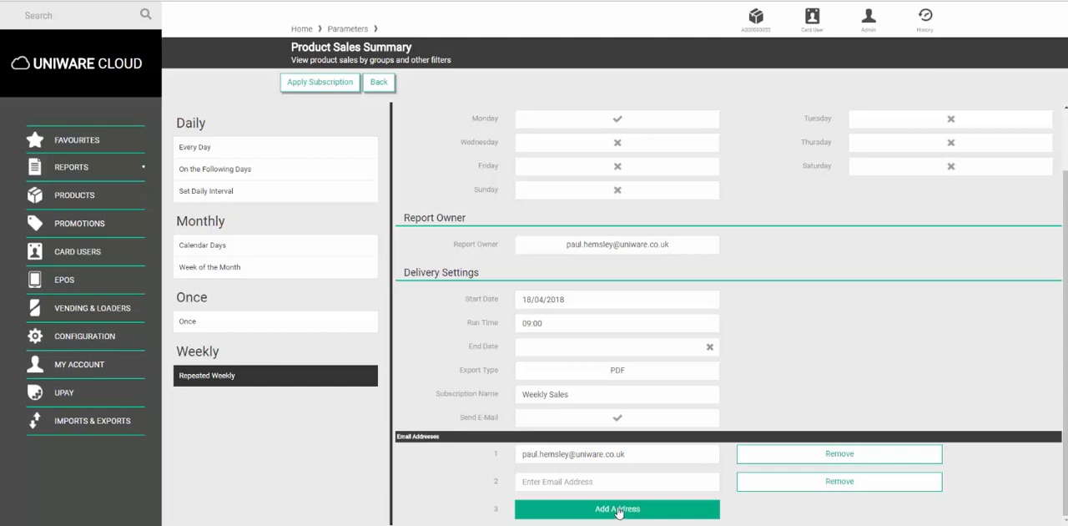
scroll("up", 3)
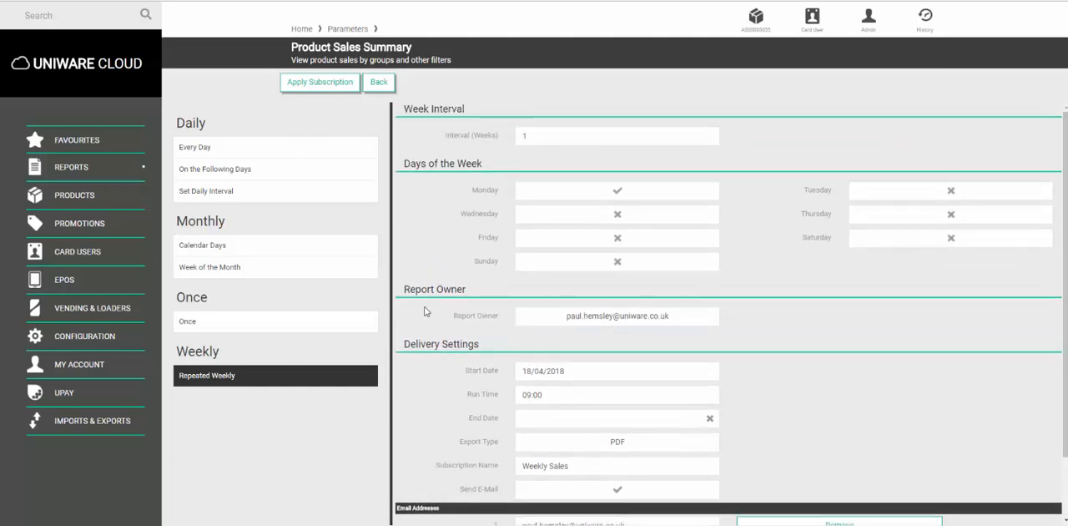
Step: Apply the Weekly Sales subscription and dismiss the confirmation with Ok
left_click(320, 82)
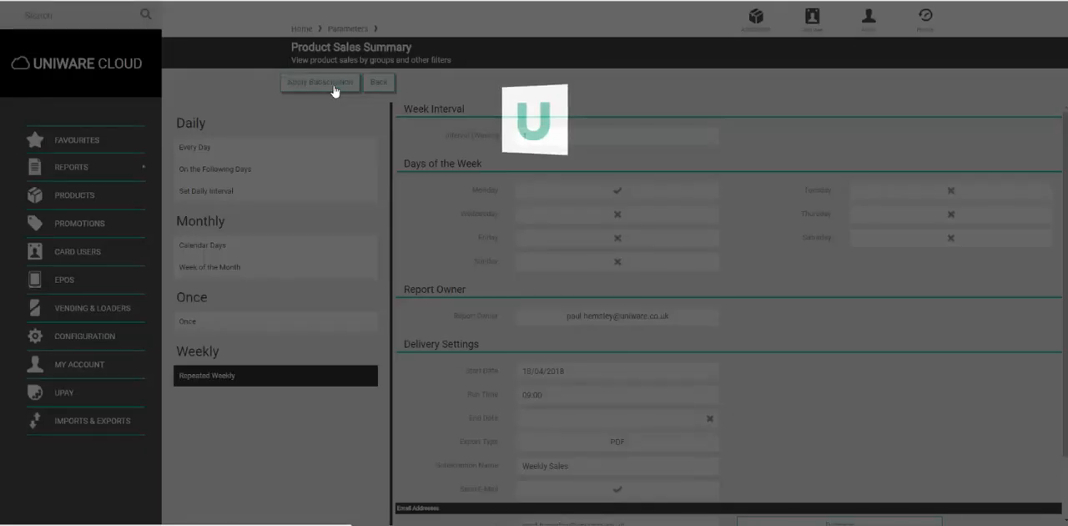
left_click(320, 82)
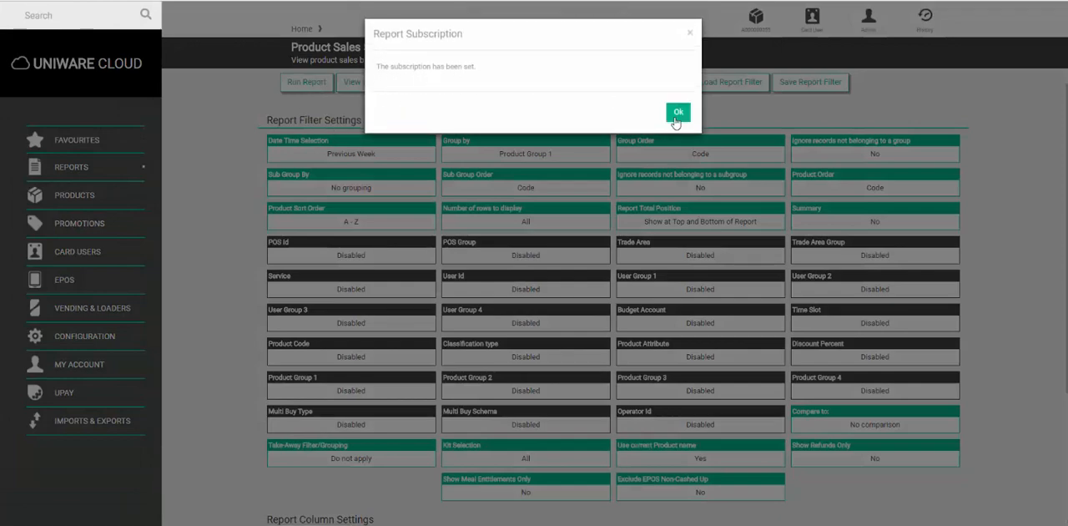
left_click(678, 112)
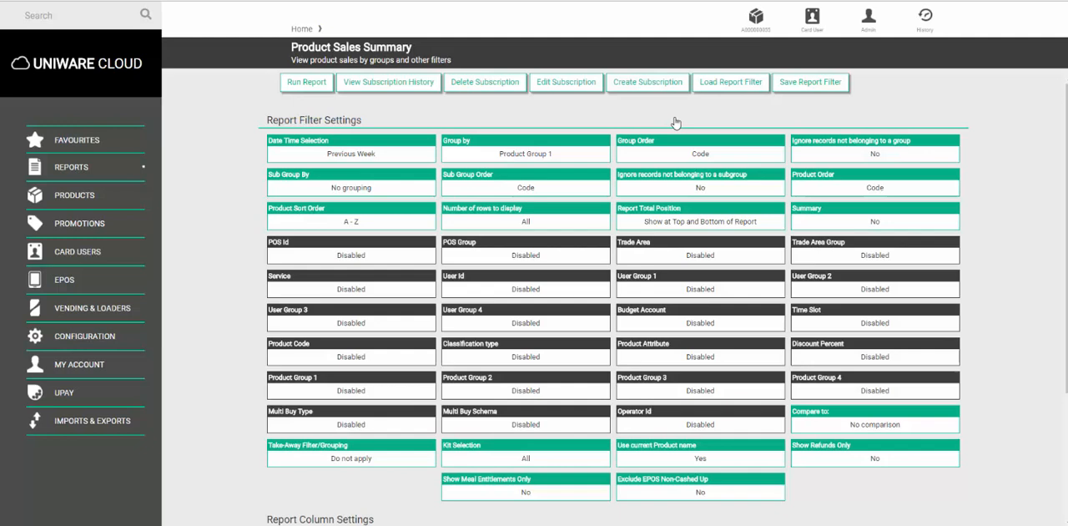